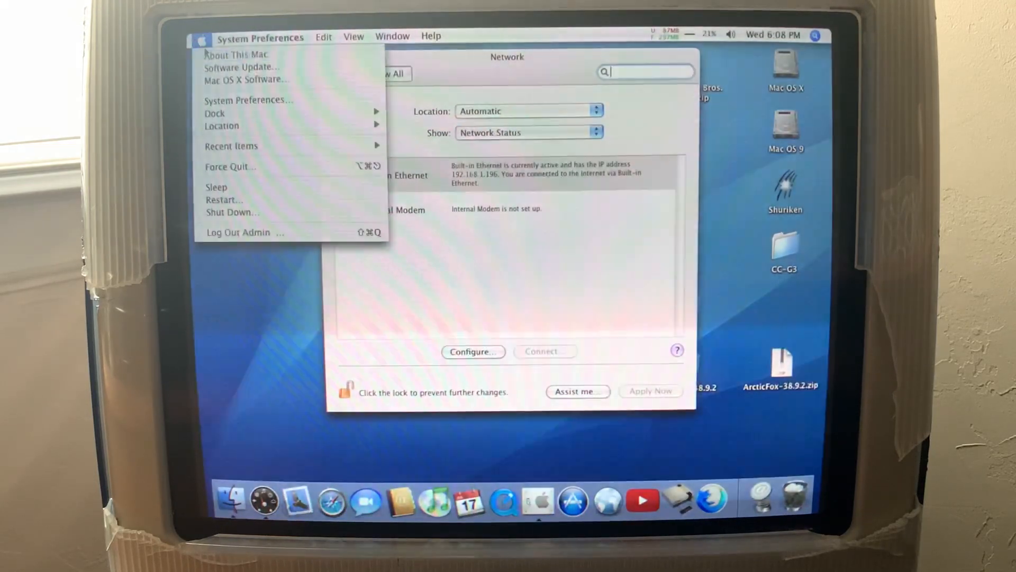
Dismiss the system menu so the Network pane shows Built-in Ethernet connected
click(238, 53)
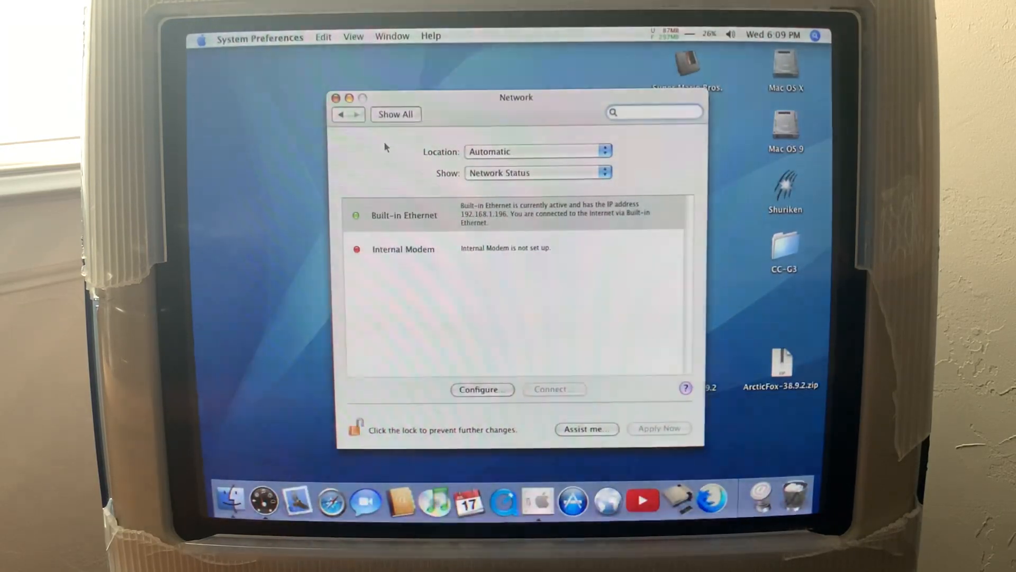
Bring up InterWebPPC with a blank new tab beside its start page
click(654, 112)
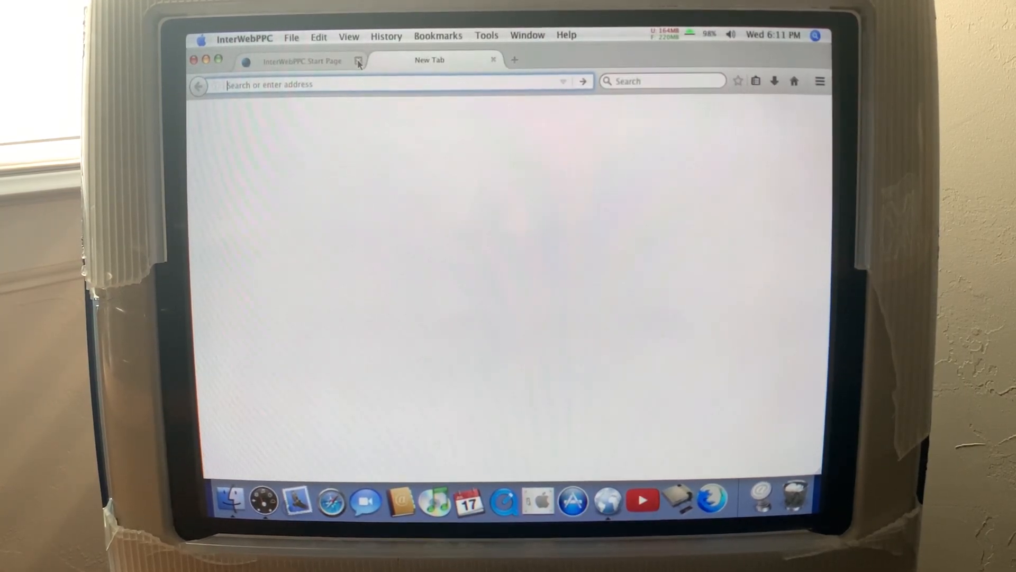
In InterWebPPC preferences, switch the user agent from Classilla 9.3.x to InterWebPPC (default)
click(358, 61)
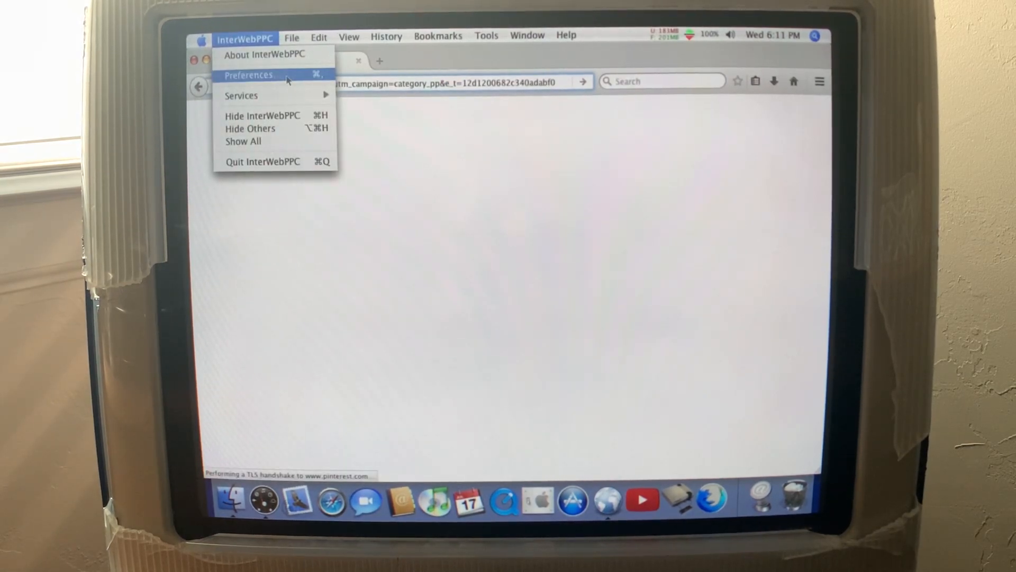
click(255, 74)
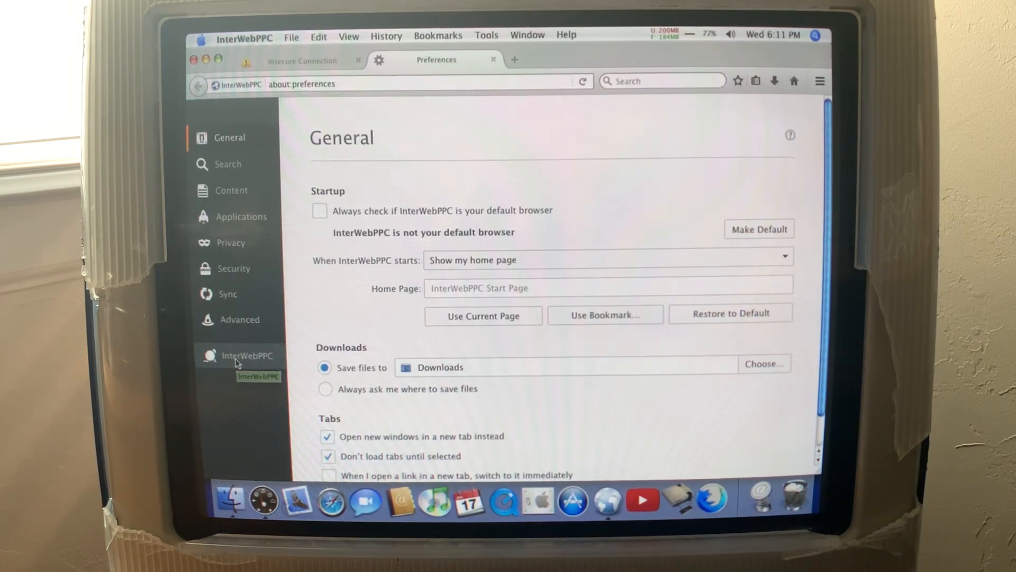
click(245, 356)
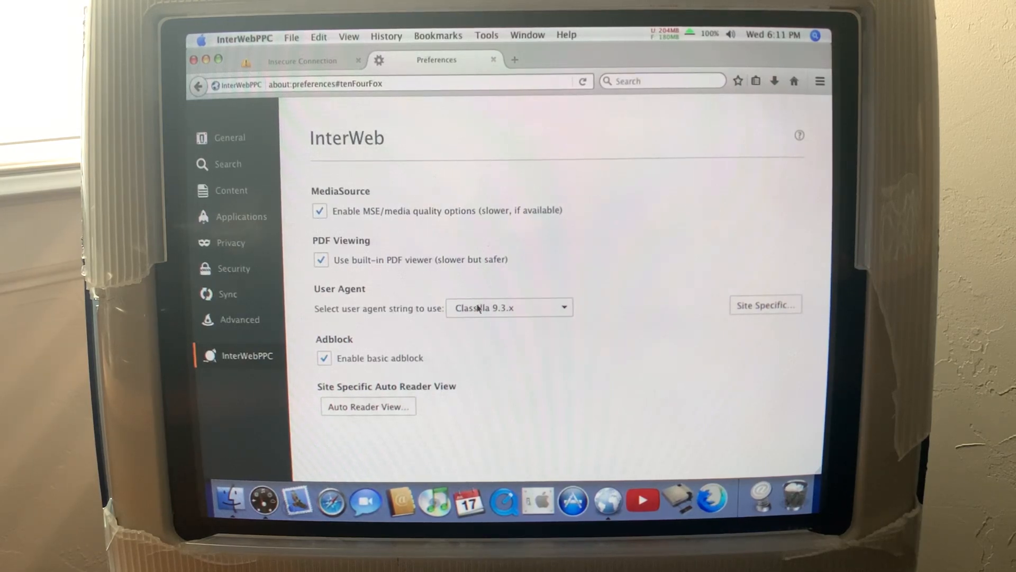
click(508, 307)
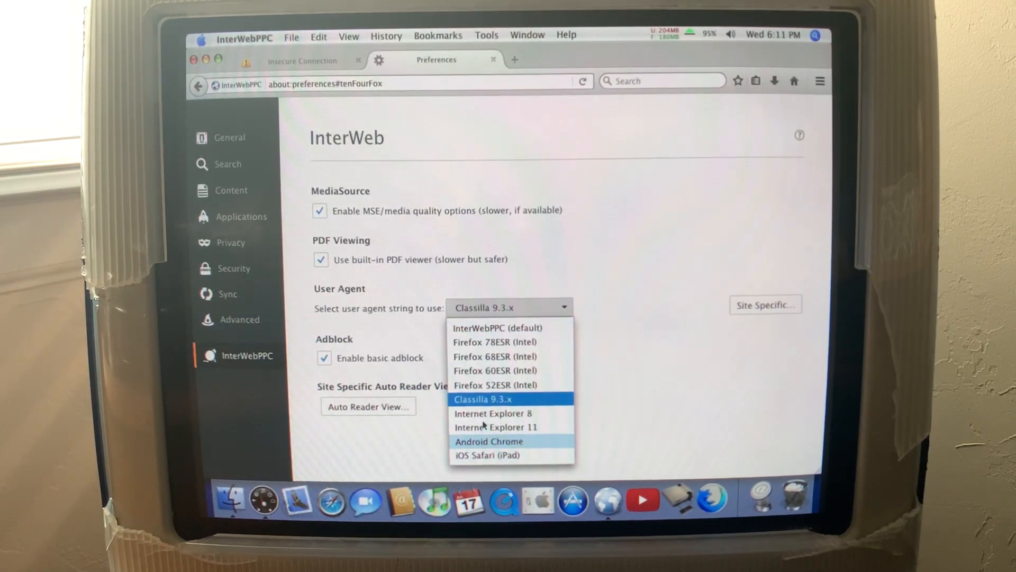
mouse_move(473, 430)
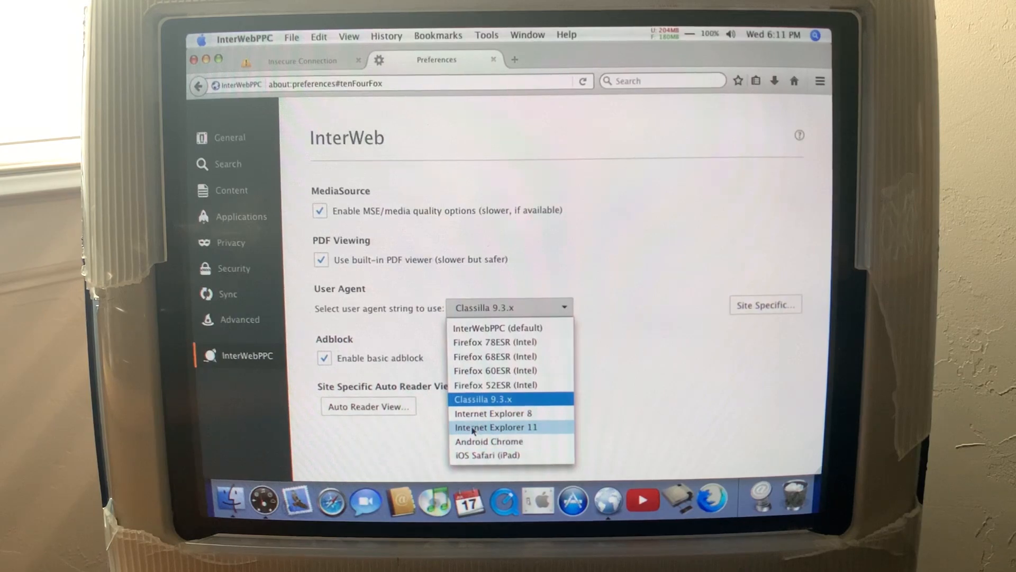
mouse_move(494, 356)
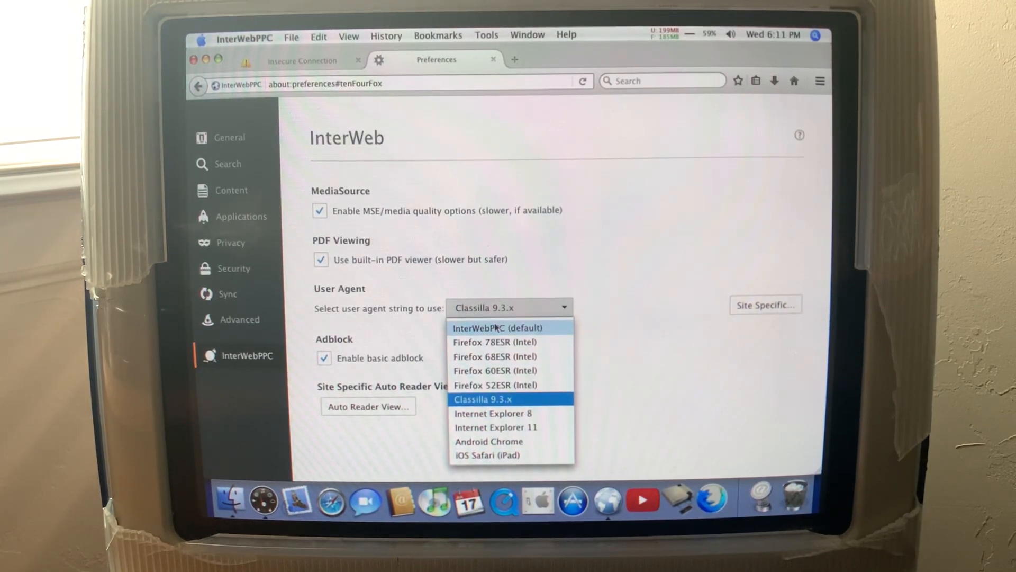
click(497, 328)
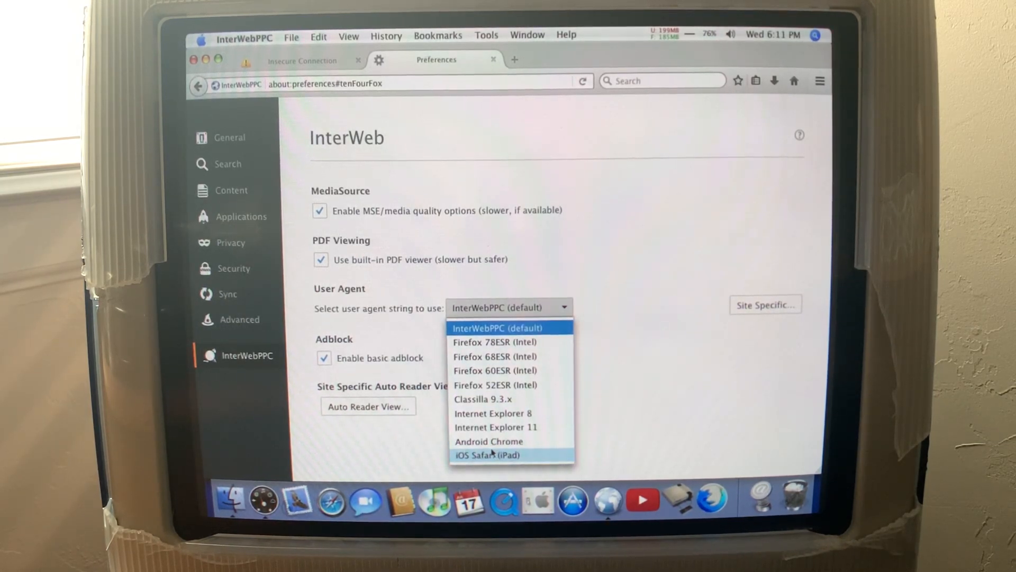
mouse_move(496, 427)
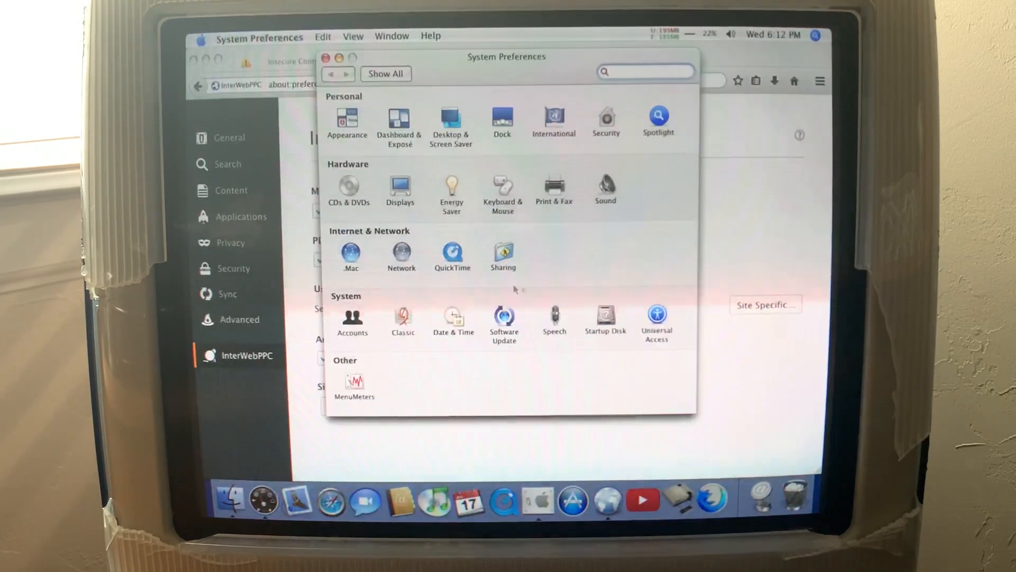
Set Date & Time to update automatically to 6/16/2023, then return to Google
click(400, 186)
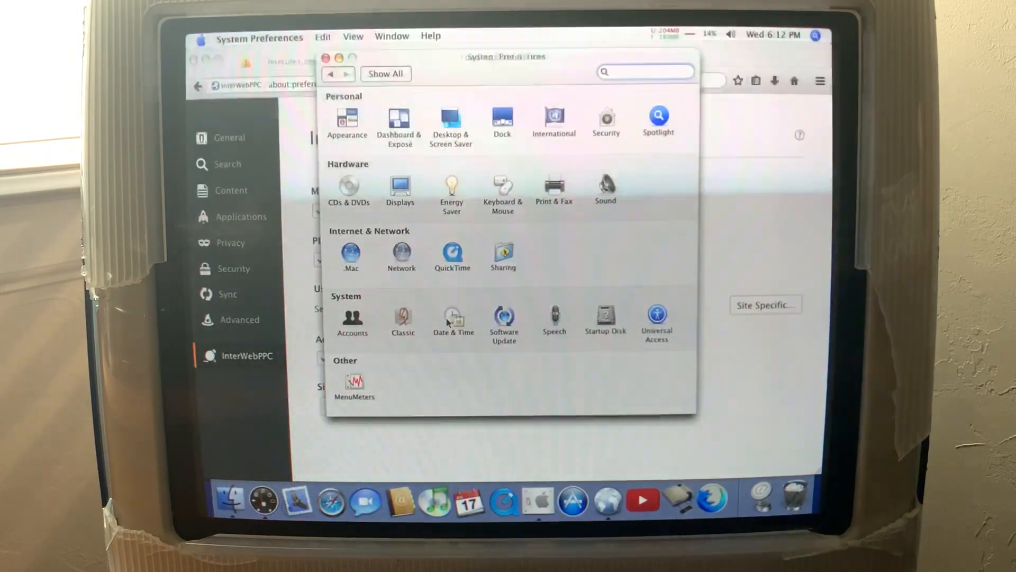
click(453, 318)
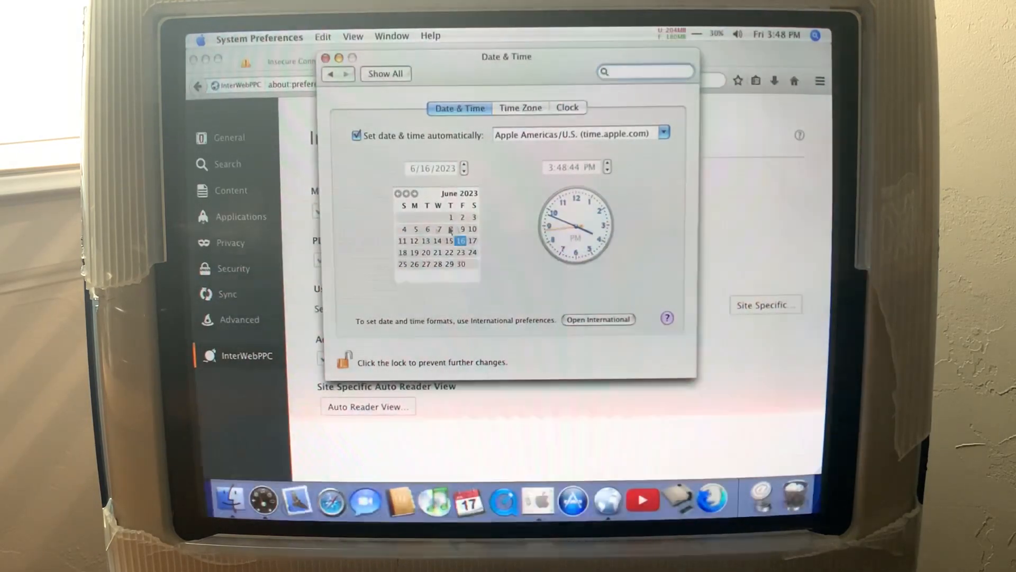
click(259, 36)
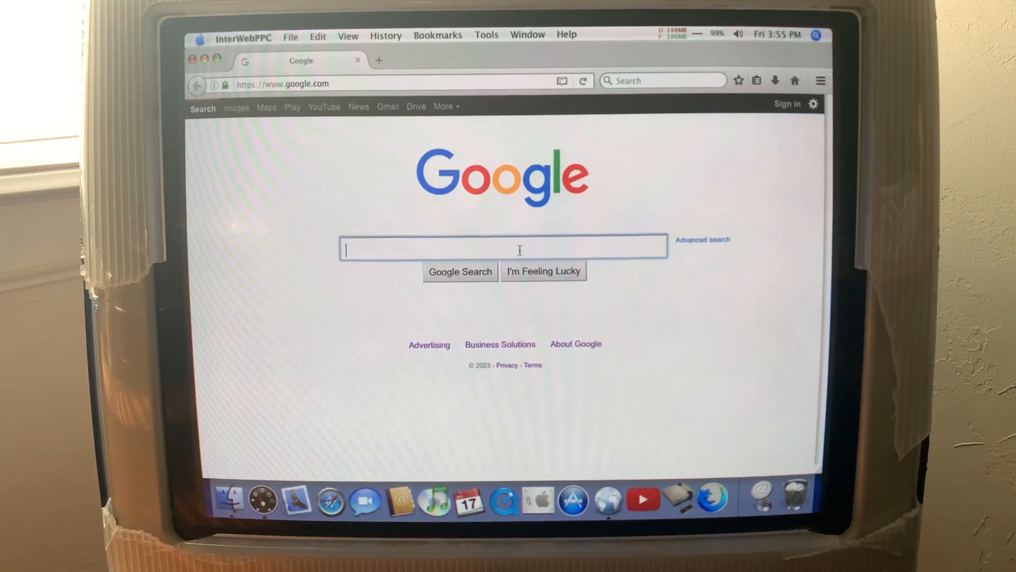
Search Google for iMac G3 and choose the 'iMac G3 - Wikipedia' result
text(iMa)
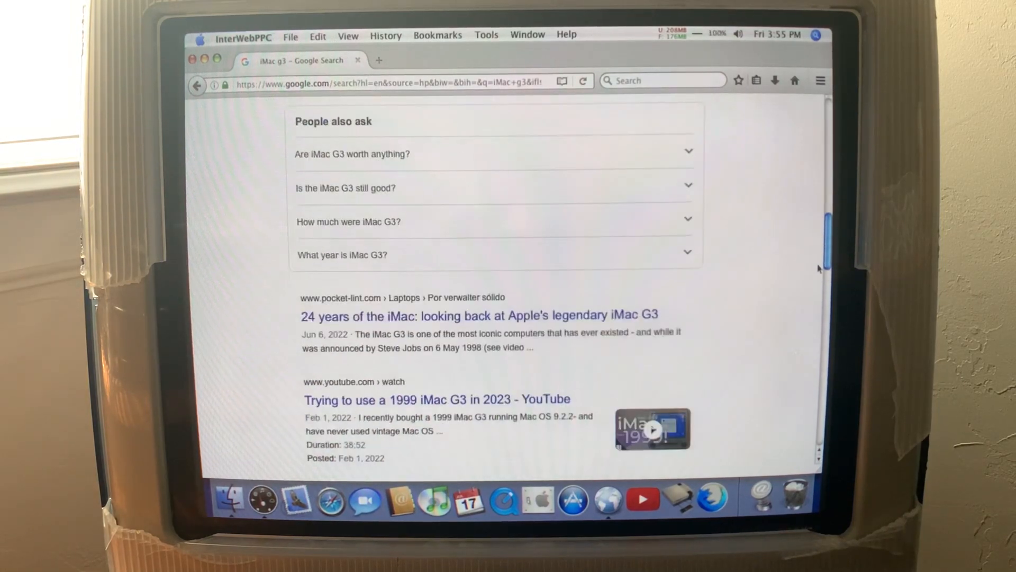
scroll(down, 3)
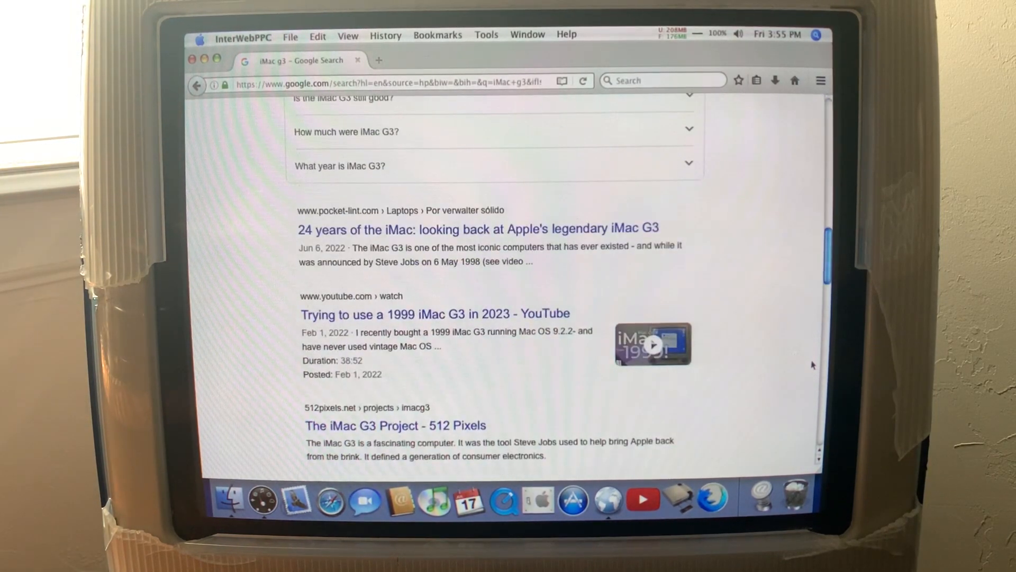
scroll(down, 3)
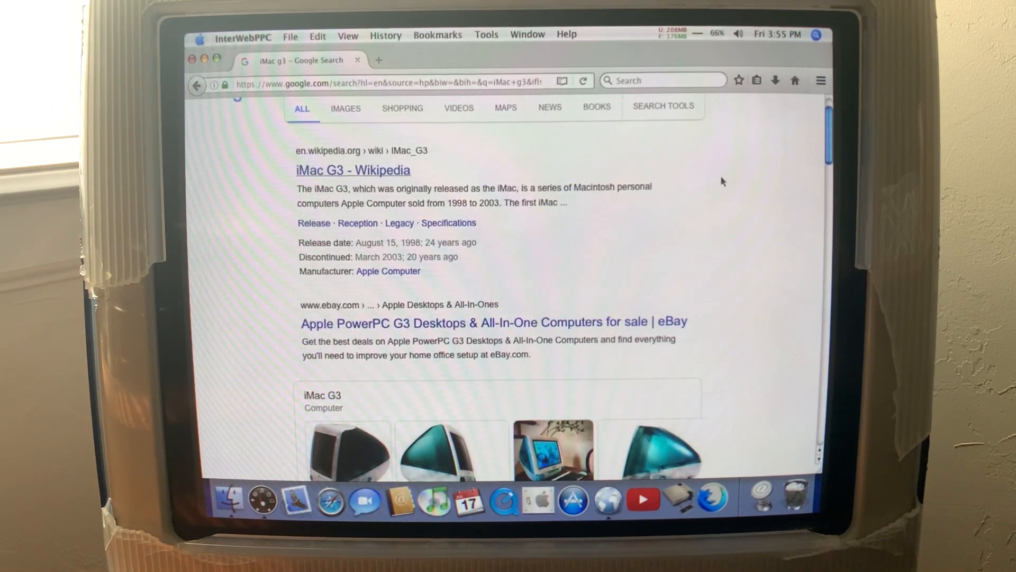
click(372, 170)
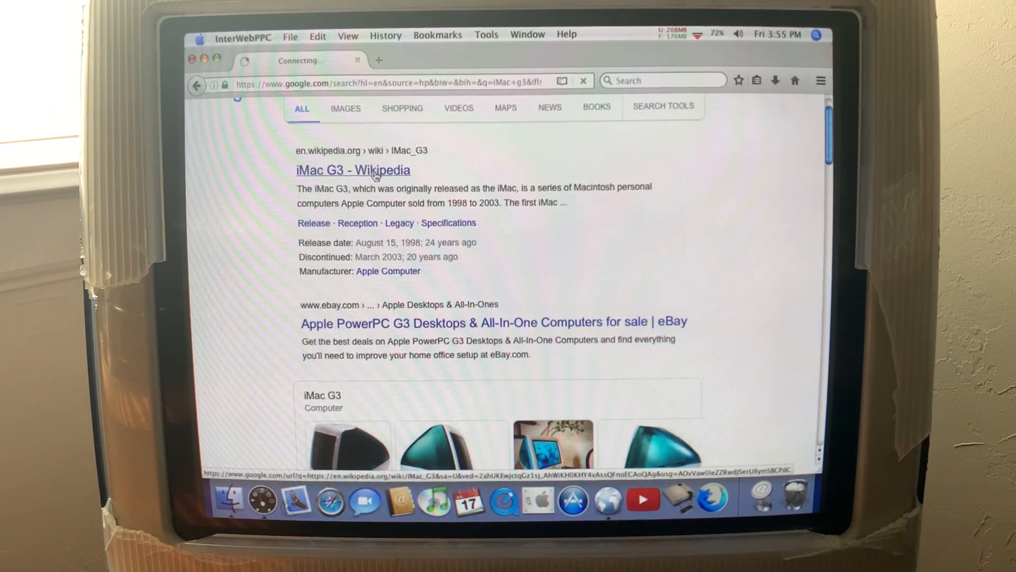
Load the iMac G3 Wikipedia article and scroll through it to the Specifications table
click(353, 170)
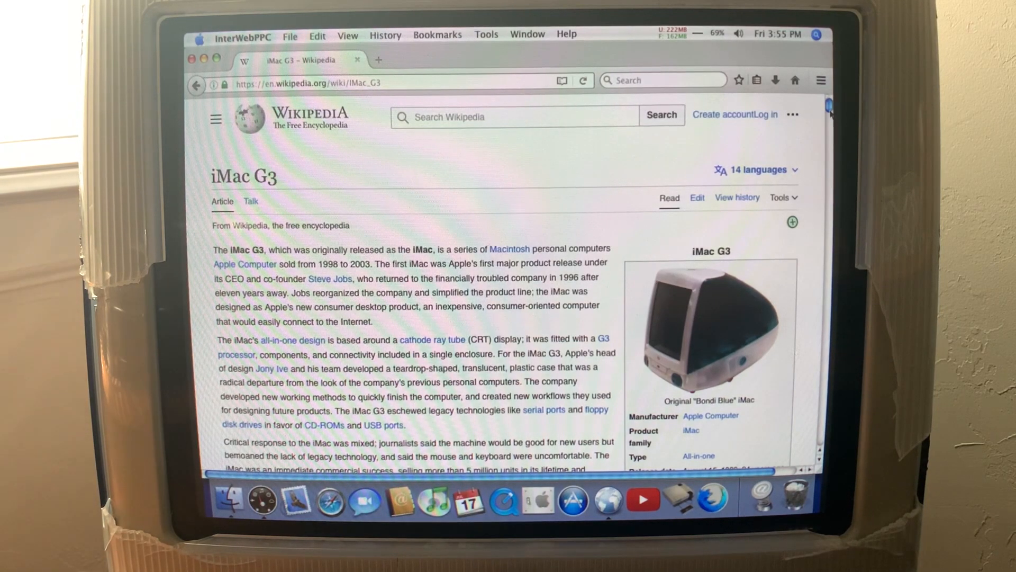
scroll(down, 3)
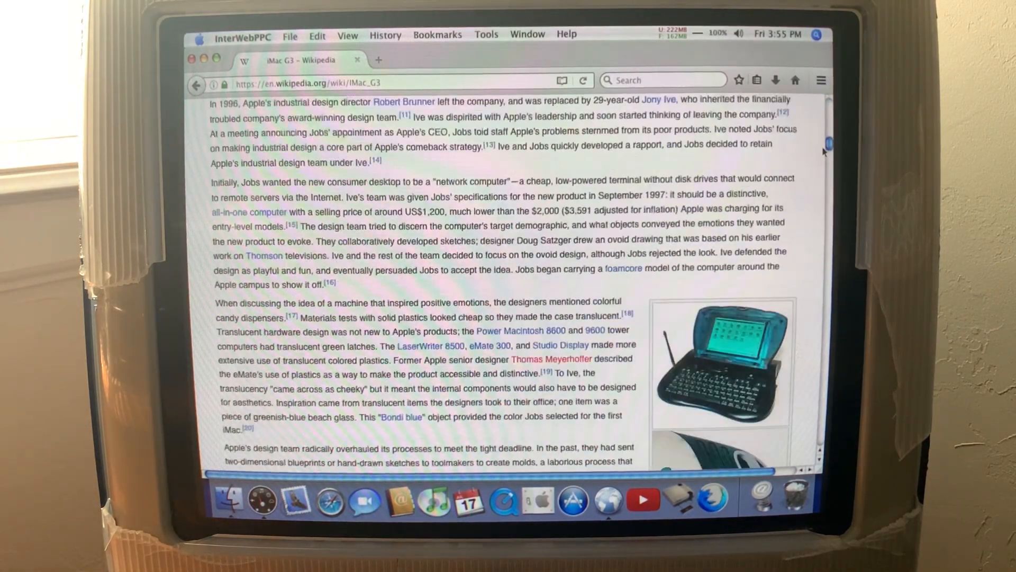
scroll(down, 3)
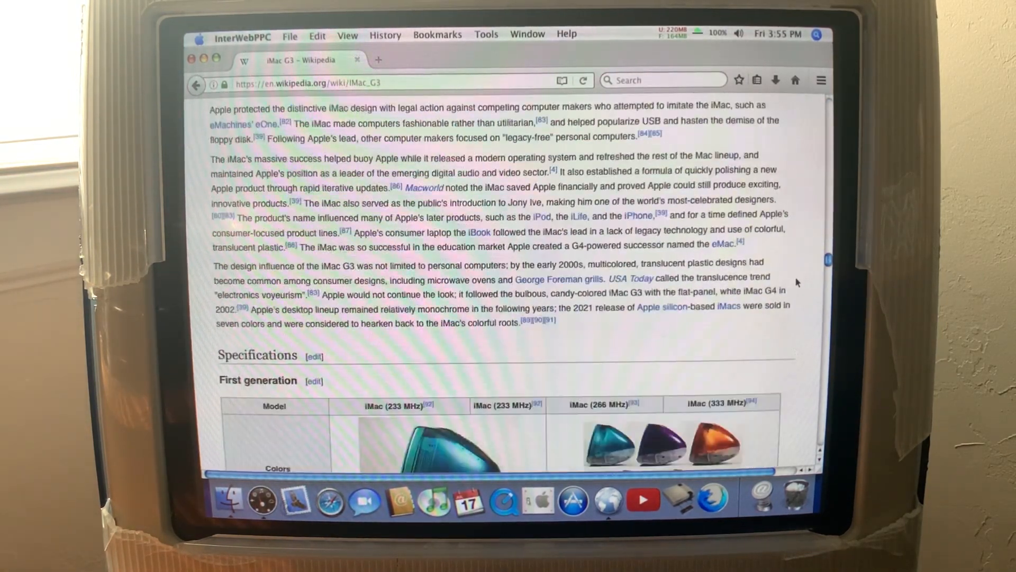
scroll(up, 3)
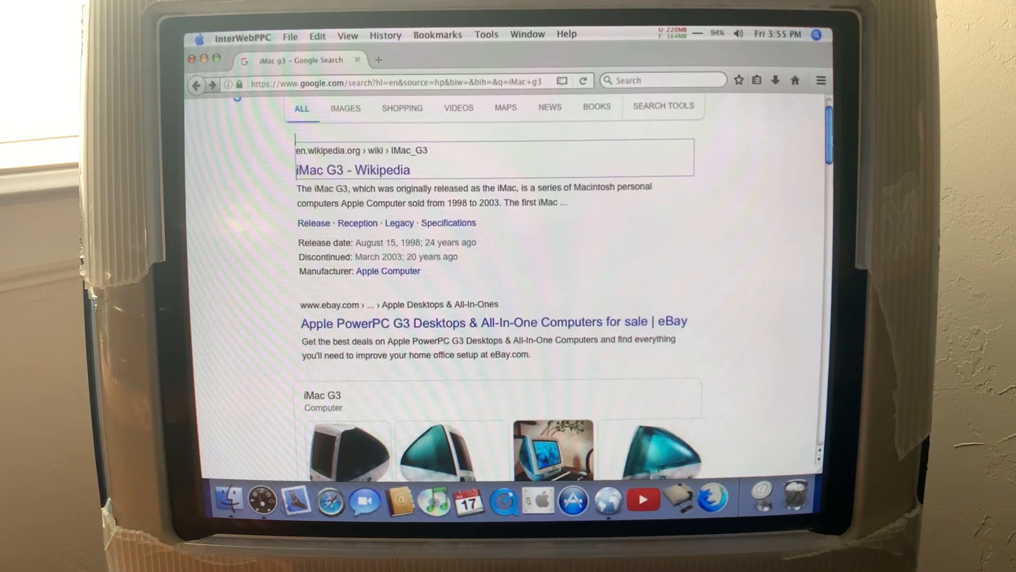
Scroll the results page on the way back from Wikipedia toward the eBay listings
scroll(down, 3)
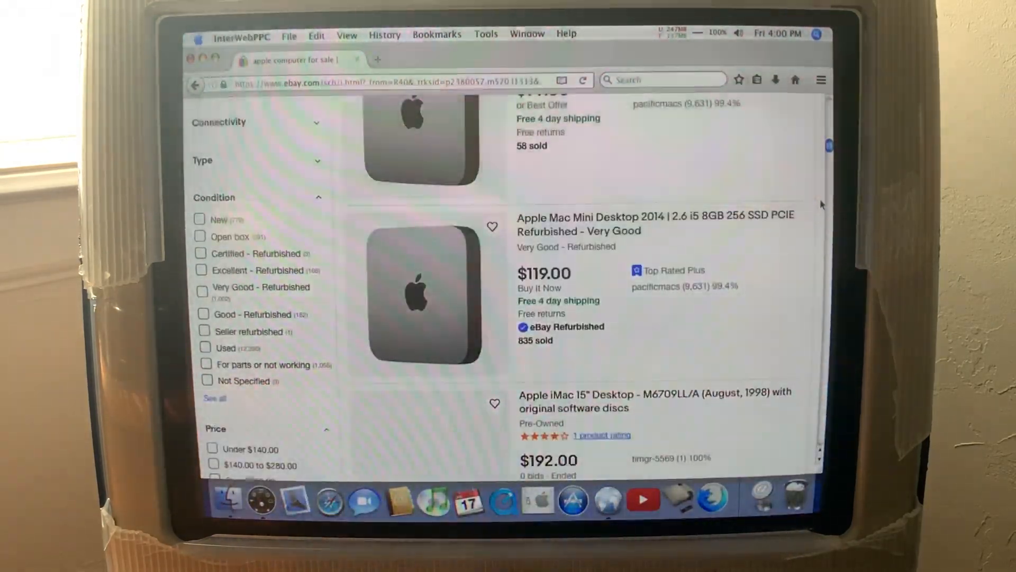
Scroll through eBay's Apple computer listings, including refurbished Mac Minis and an original iMac
scroll(down, 3)
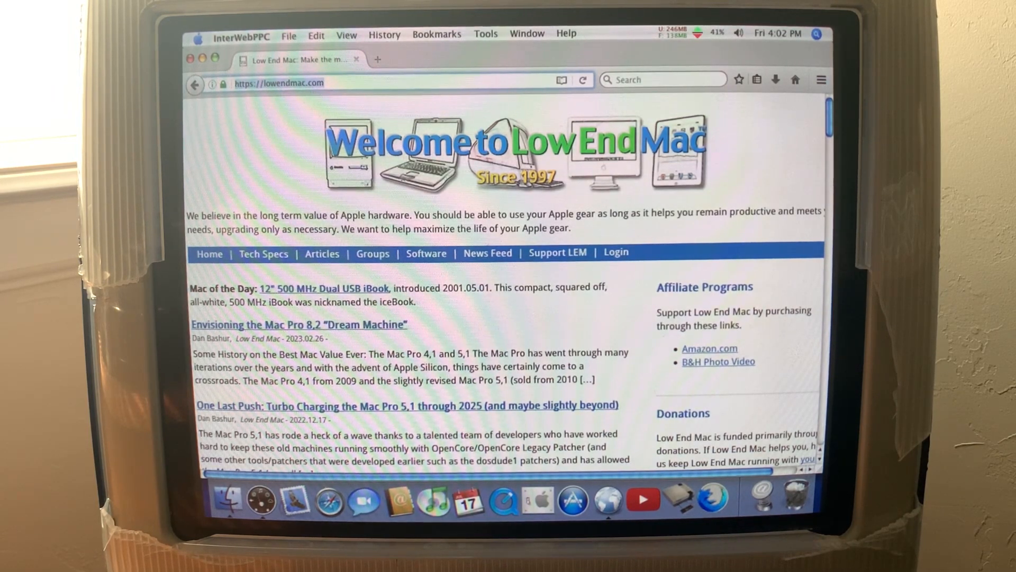
From the Low End Mac homepage, enter theoldnet.com in the address bar
text(theoldnet.com)
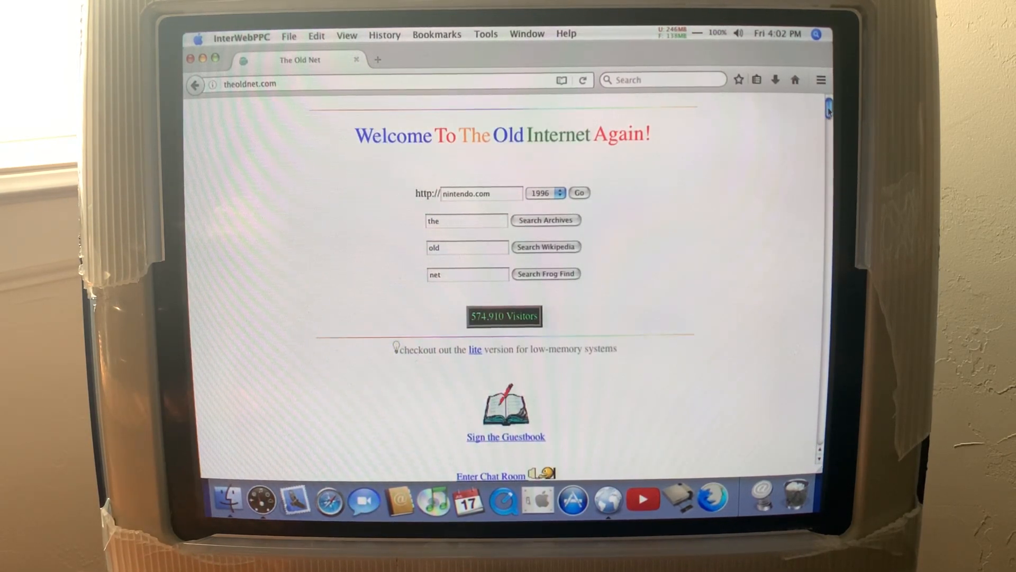
Scroll The Old Net homepage down to its site updates and featured sponsors
scroll(down, 3)
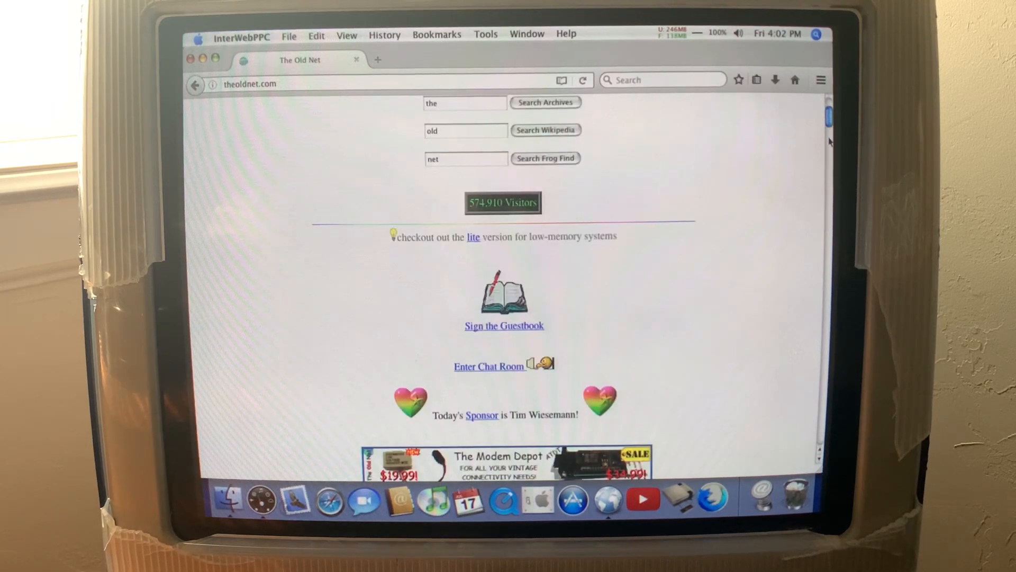
scroll(down, 3)
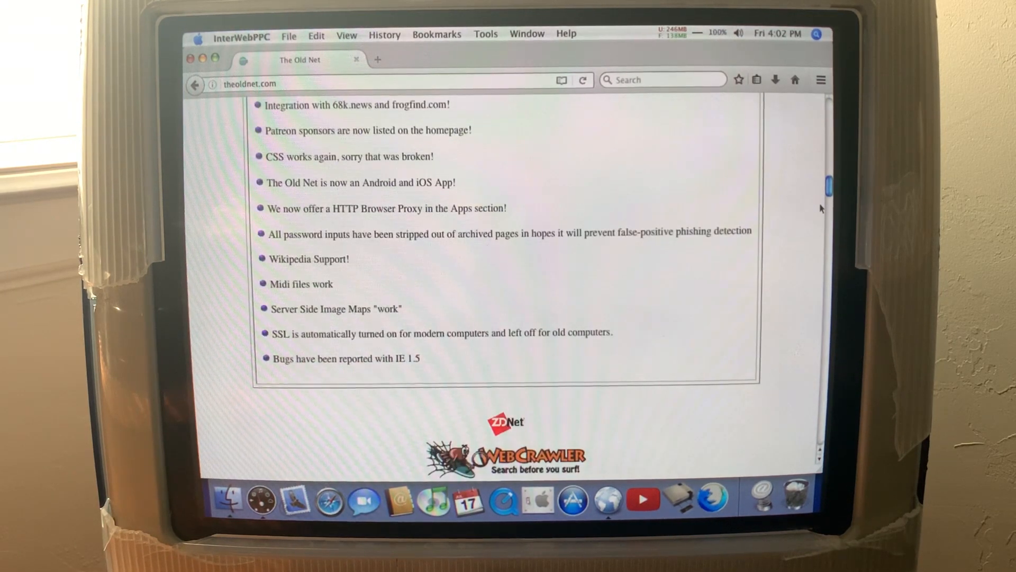